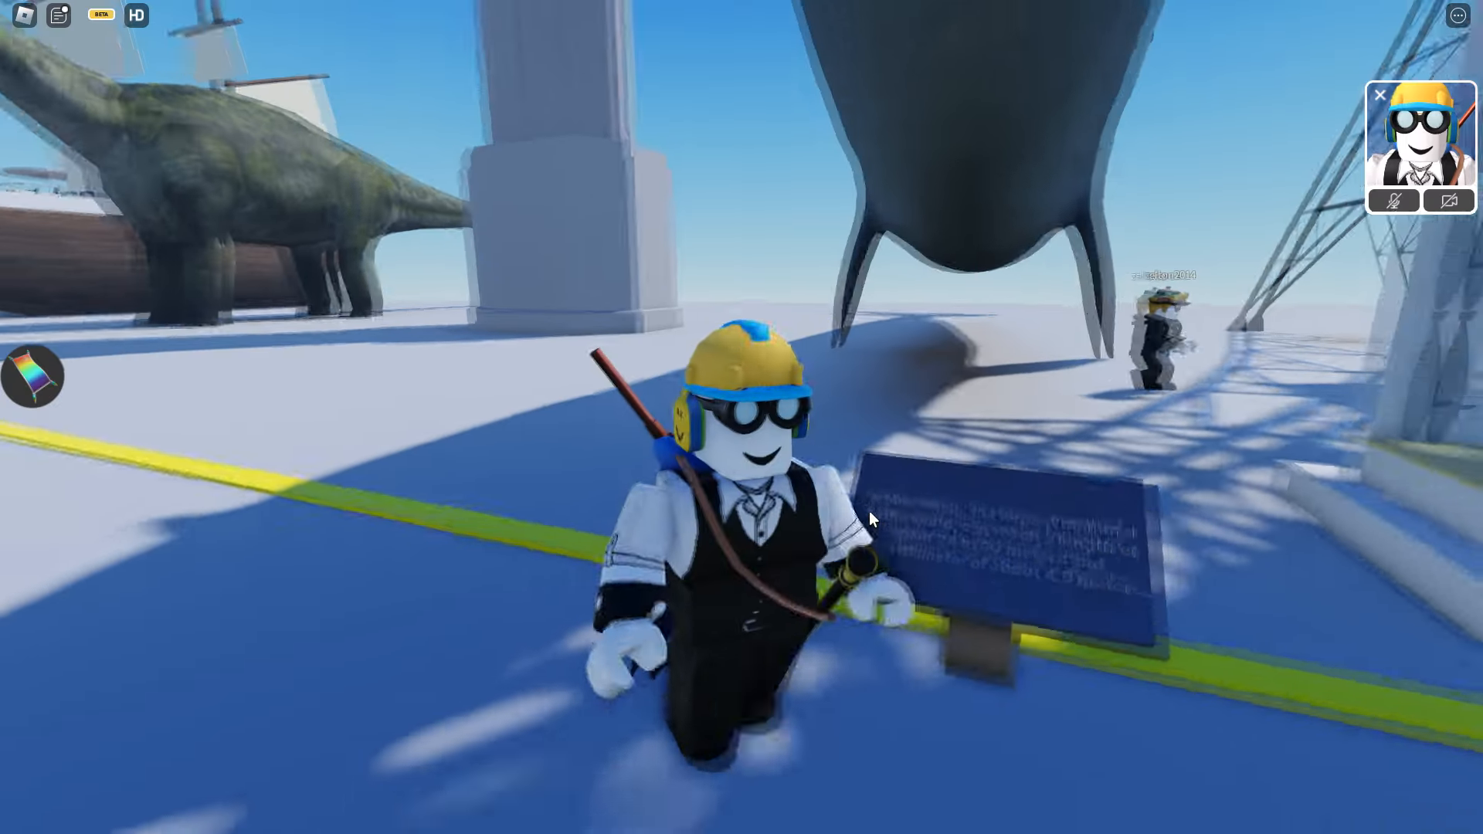
- Open the Buy Item prompt for the rainbow Magic Carpet costing 79 Robux
{"action": "left_click", "coordinate": [32, 389]}
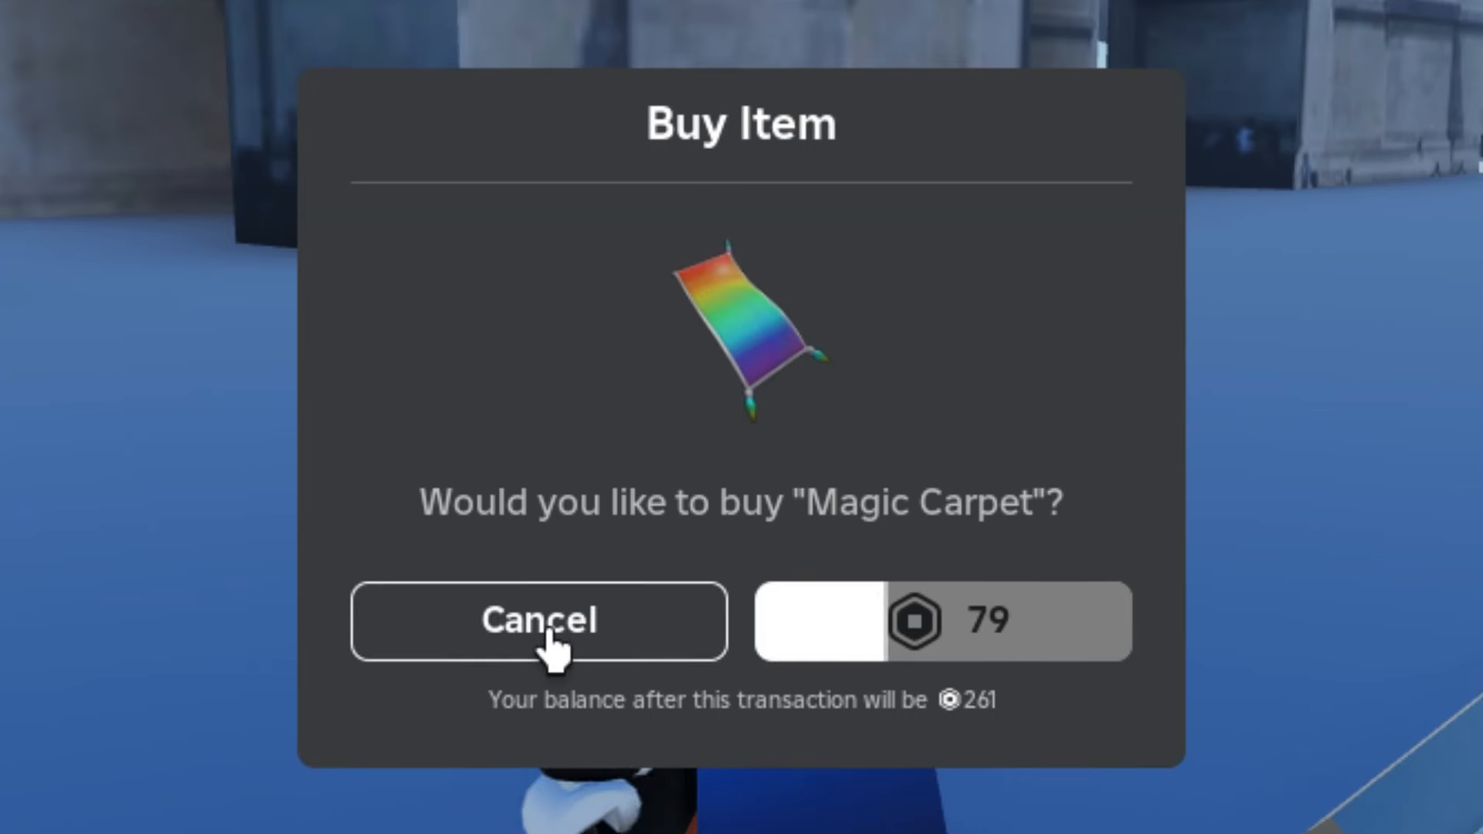